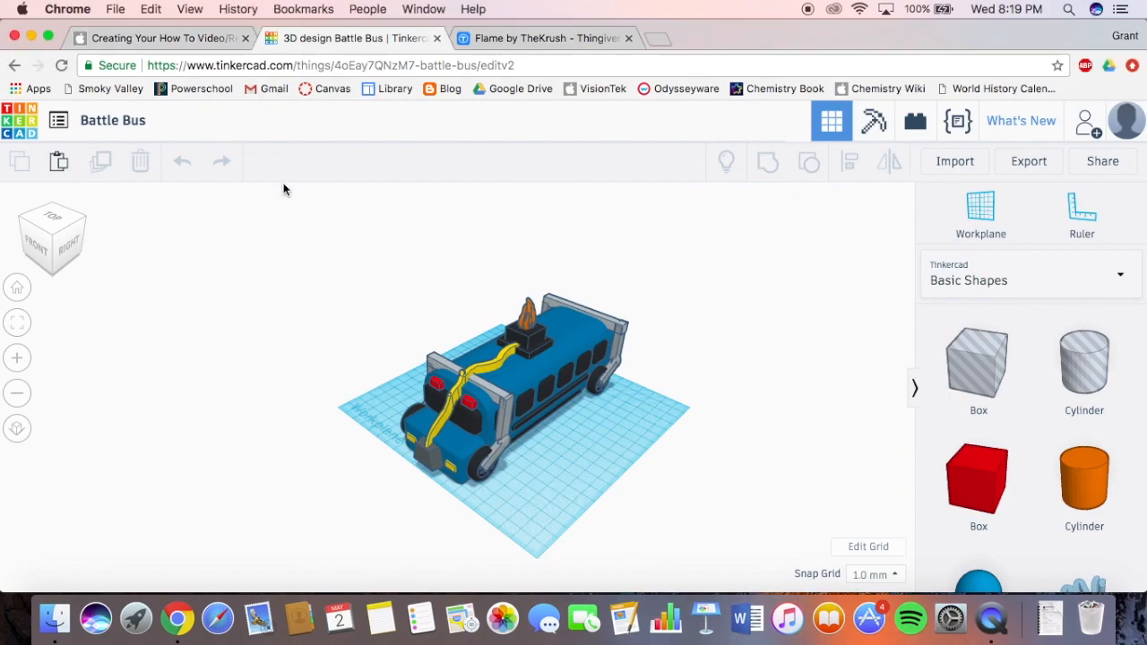
mouse_move(340, 244)
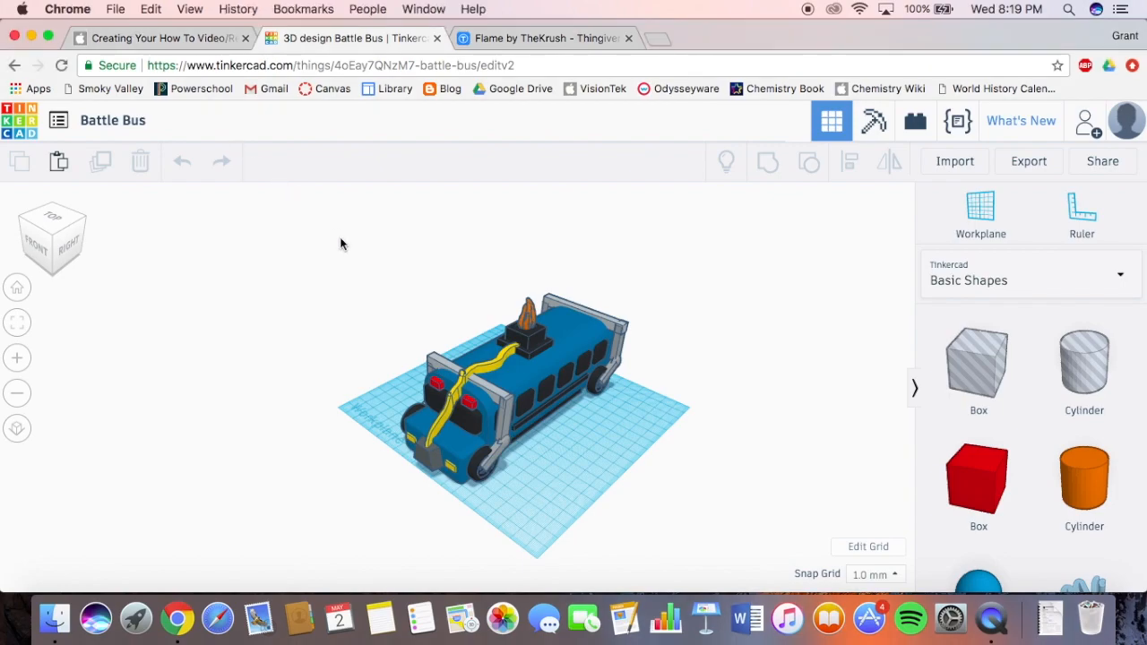
mouse_move(70, 236)
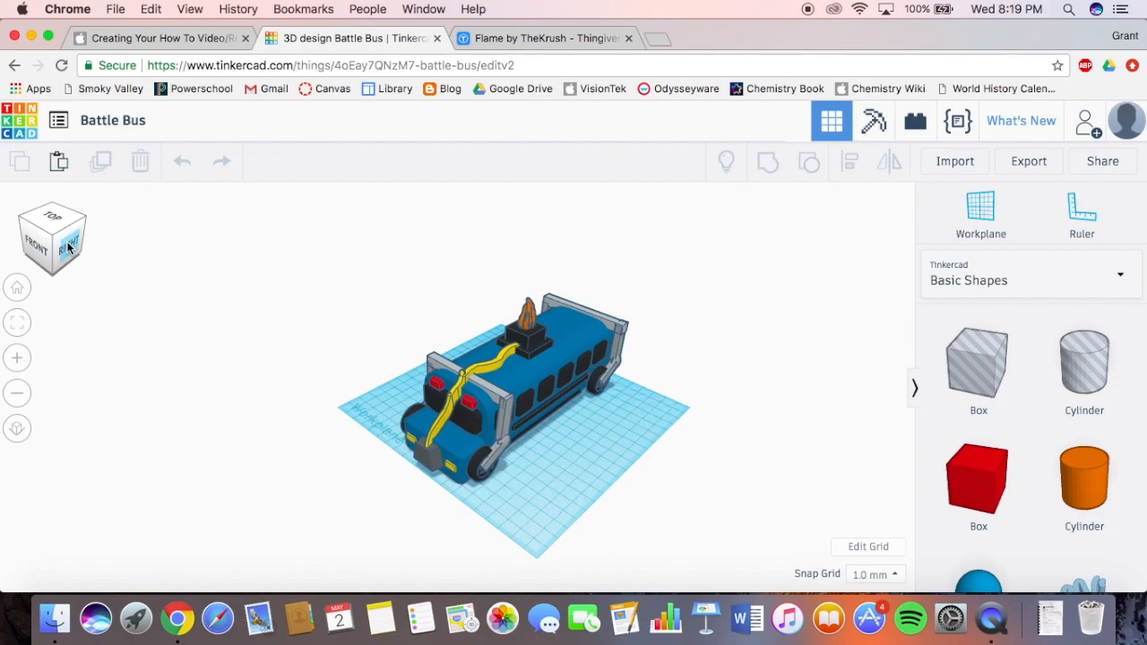
Rotate the Battle Bus through right, back, left and top views using the view cube.
left_click(68, 247)
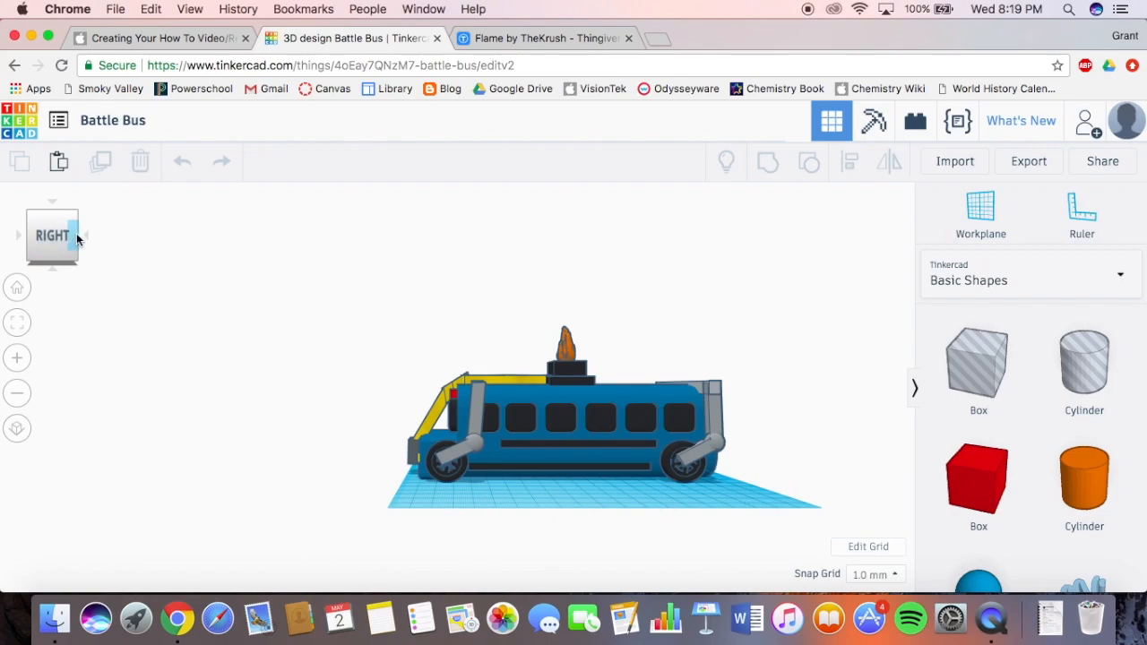
left_click(79, 237)
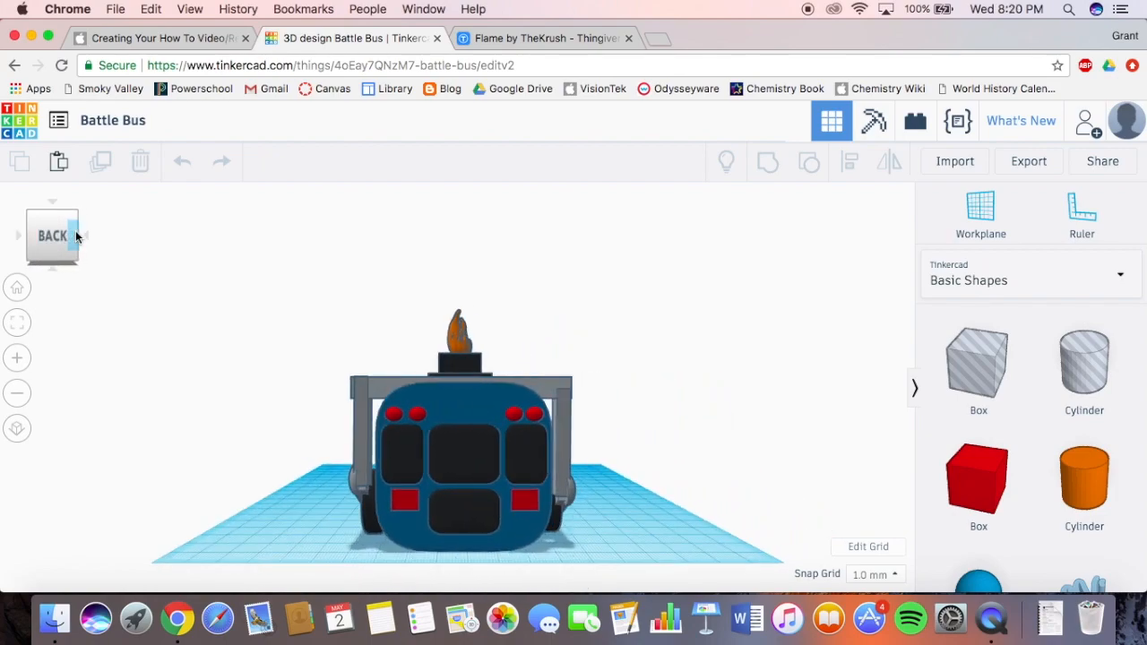
left_click(79, 229)
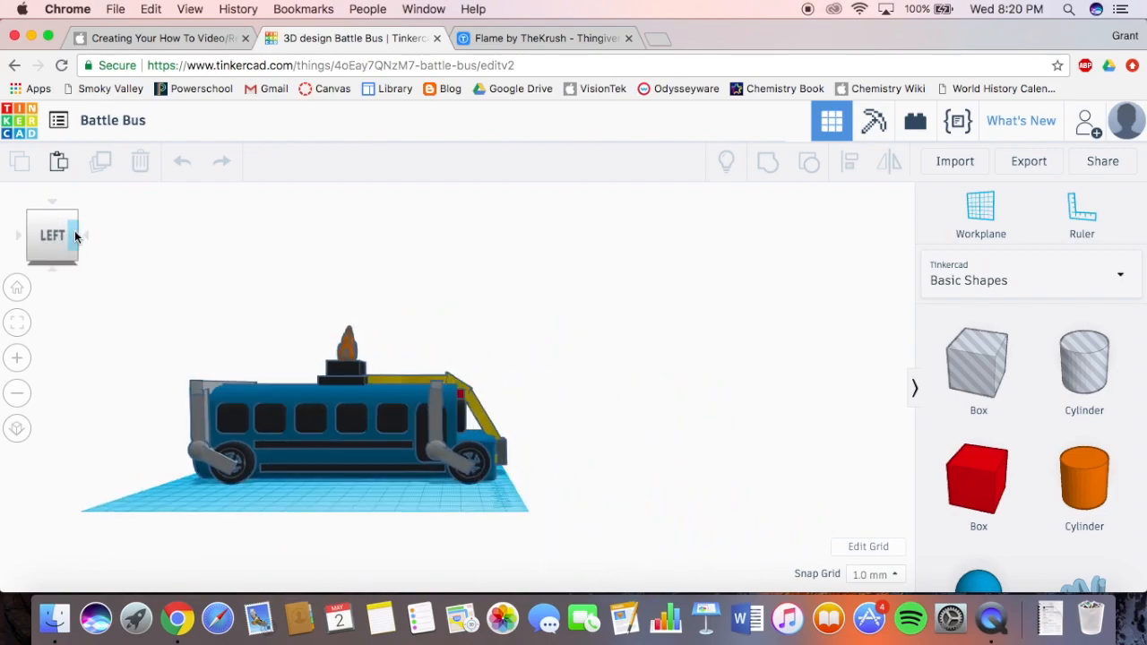
left_click(51, 235)
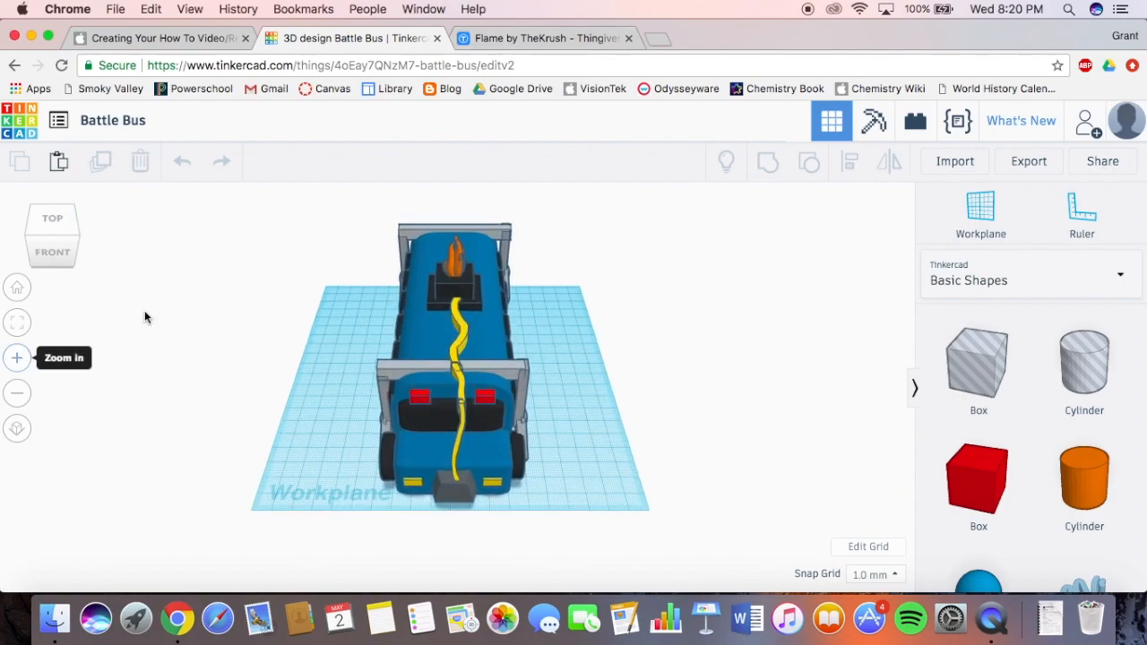
Zoom and orbit onto the roof flame and yellow stripe, then switch to the Thingiverse Flame page.
left_click(50, 251)
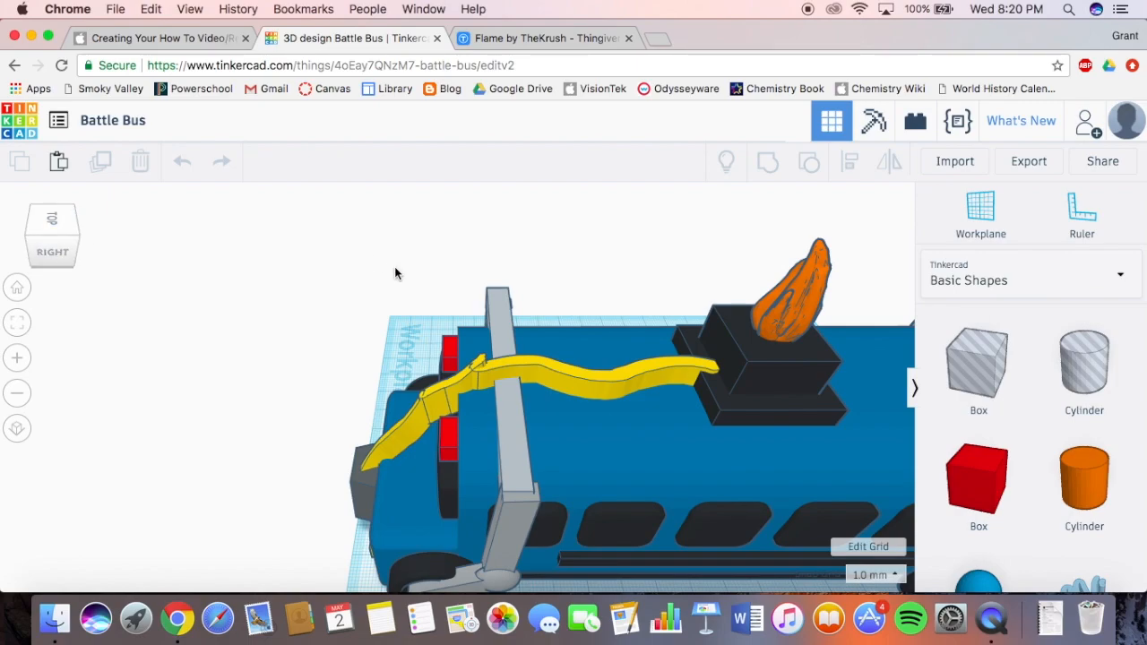
left_click_drag(397, 272, 286, 374)
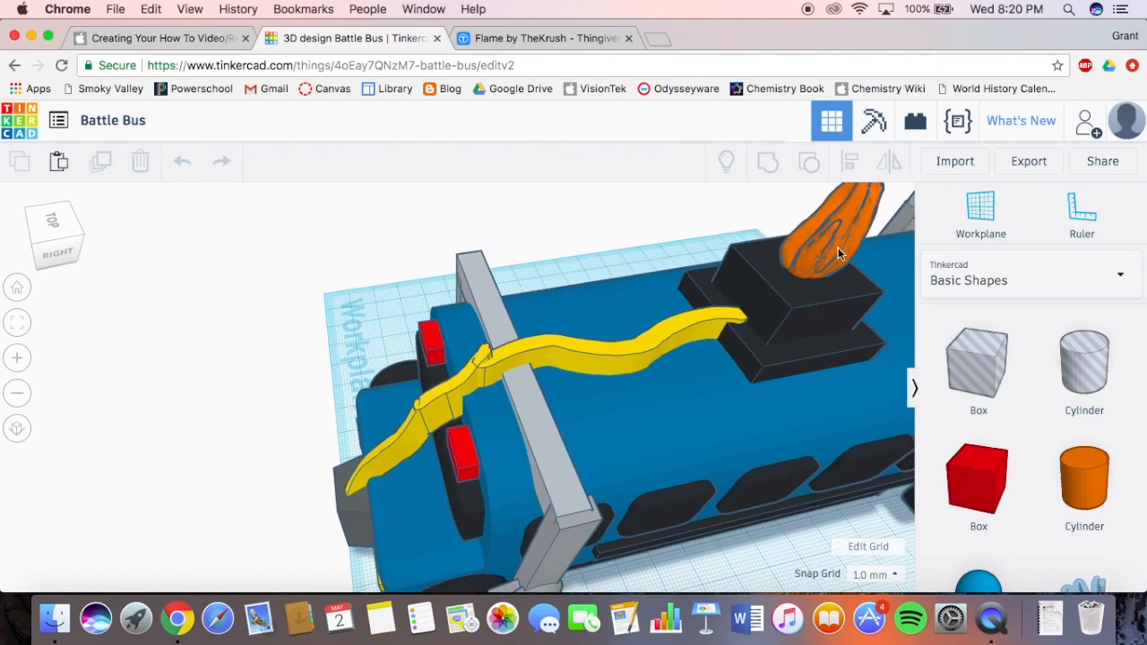
left_click(544, 38)
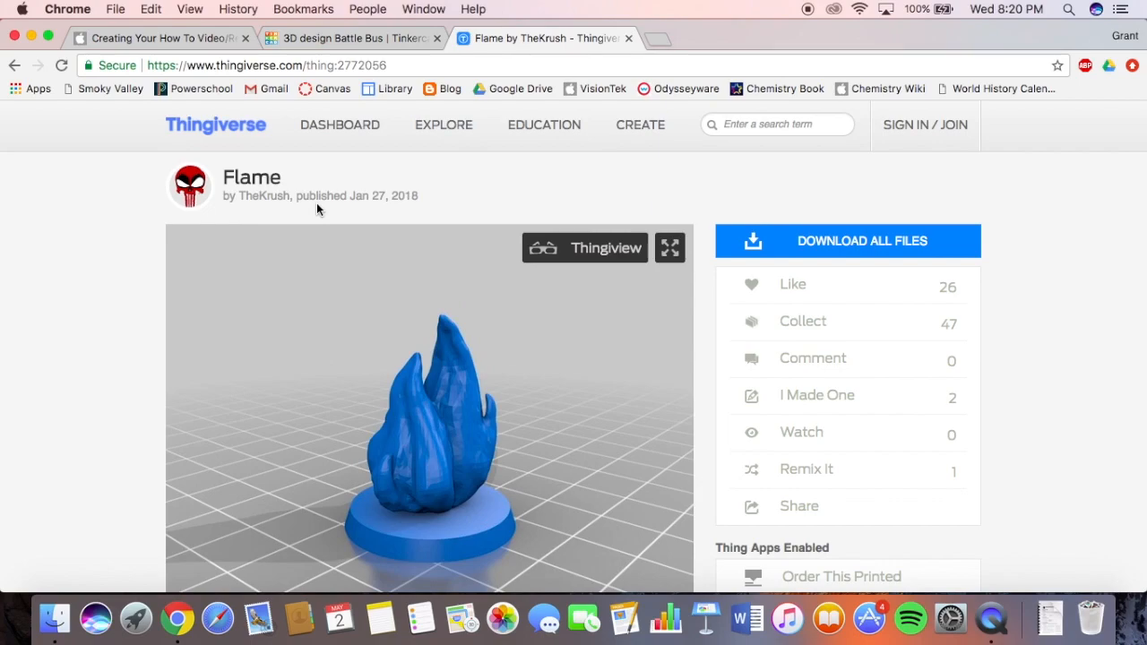
Reveal the Flame thing's file list with Flame.stl, then return to the Battle Bus design tab.
scroll("down", 3)
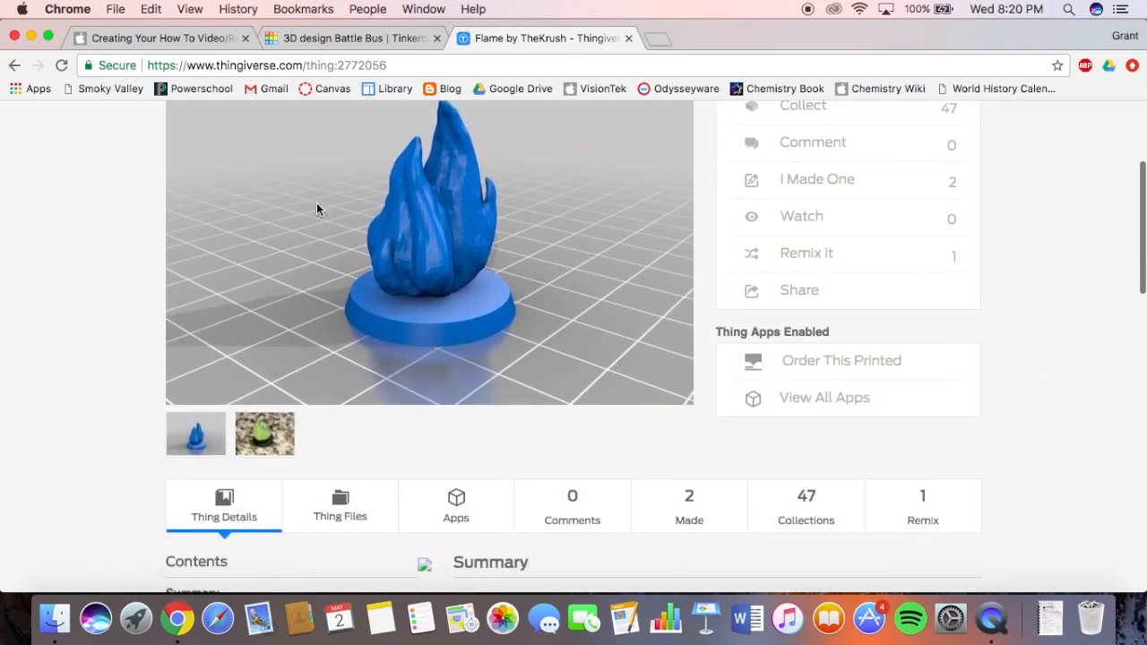
scroll("down", 3)
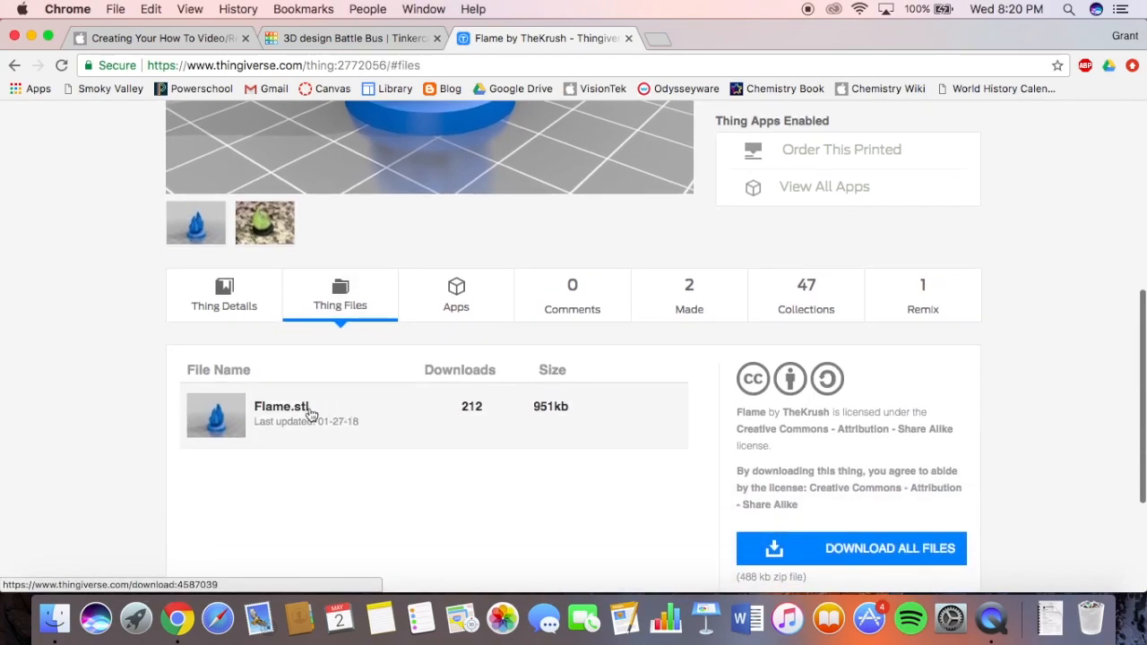
mouse_move(357, 51)
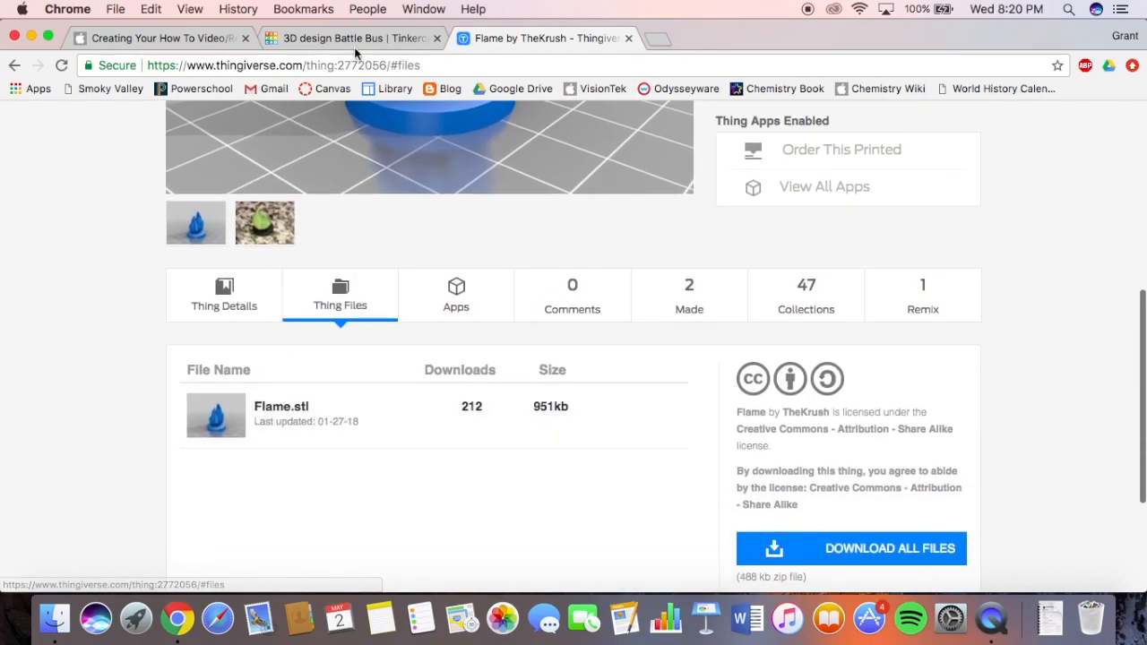
left_click(350, 37)
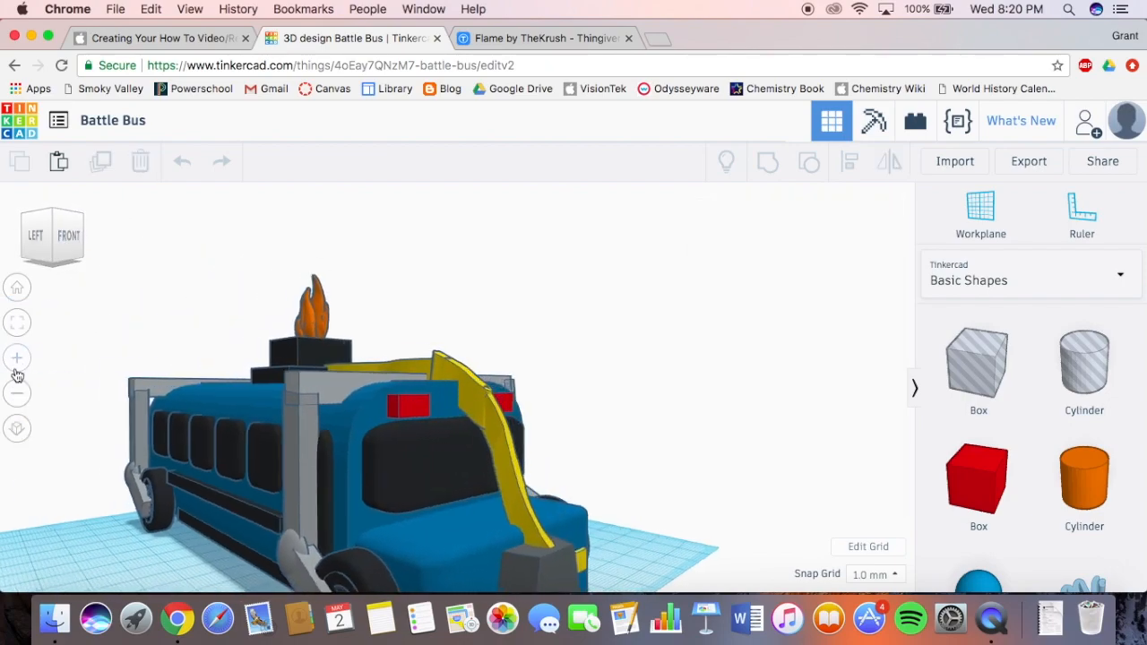
Present the bus from underneath, a three-quarter front view, behind-and-above, and the top.
left_click(68, 237)
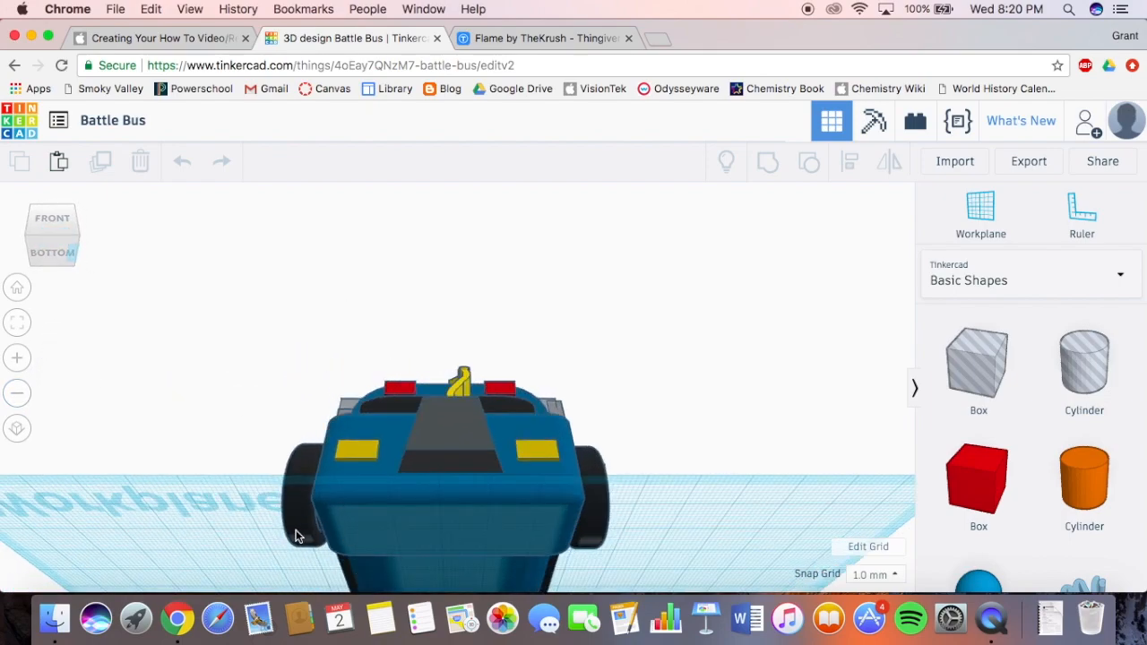
mouse_move(570, 541)
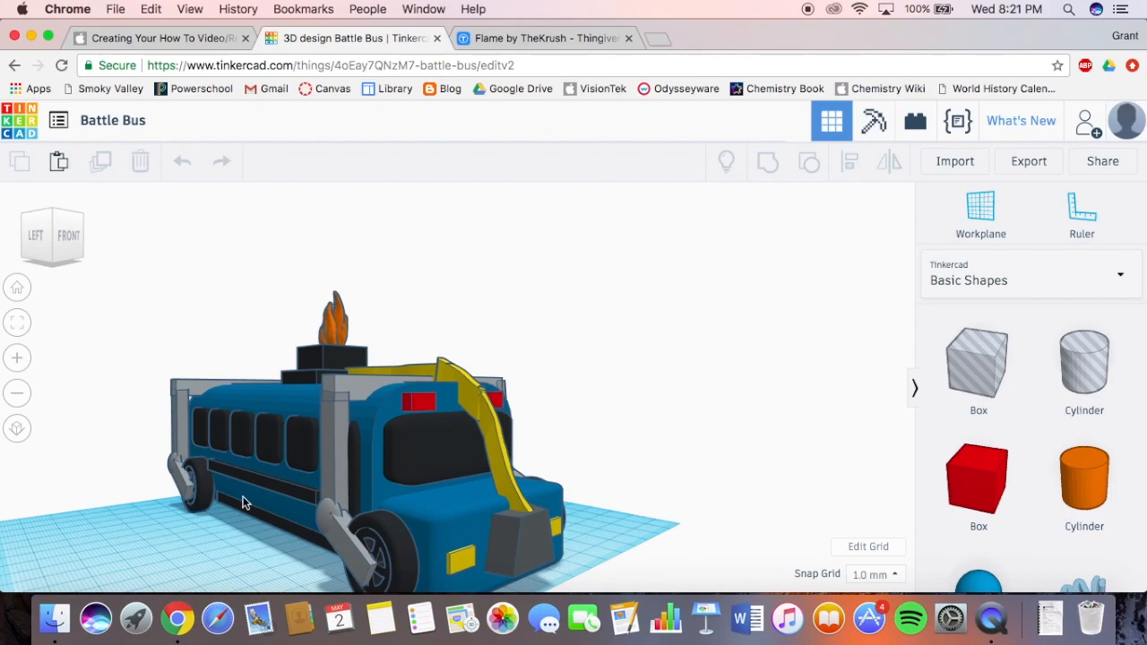
mouse_move(35, 258)
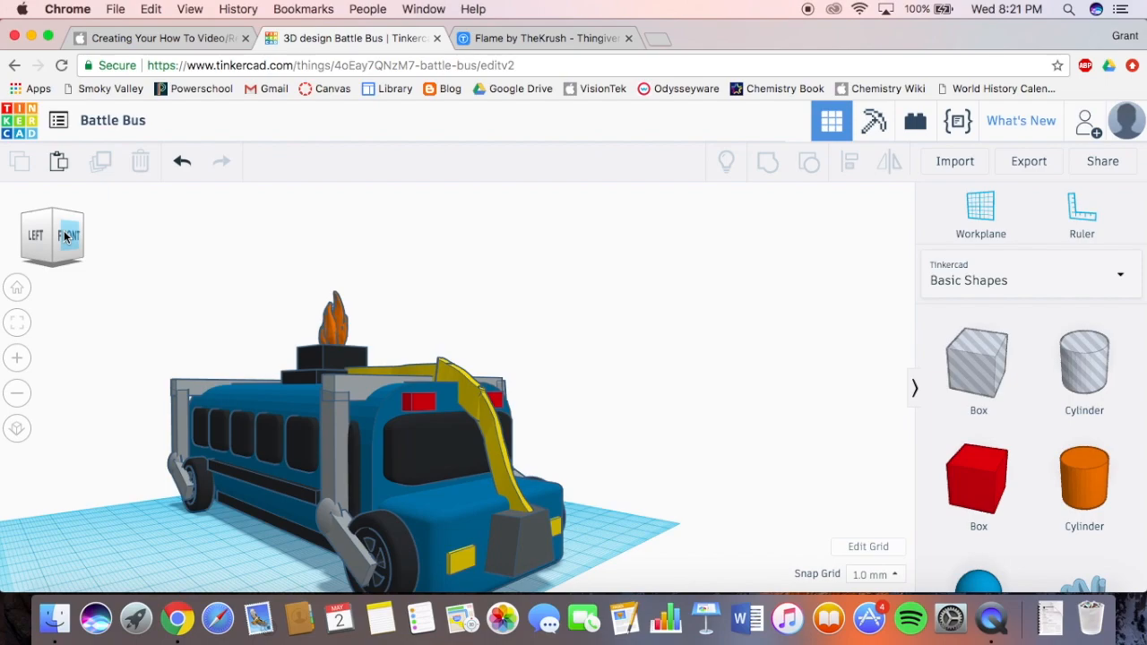
left_click(64, 237)
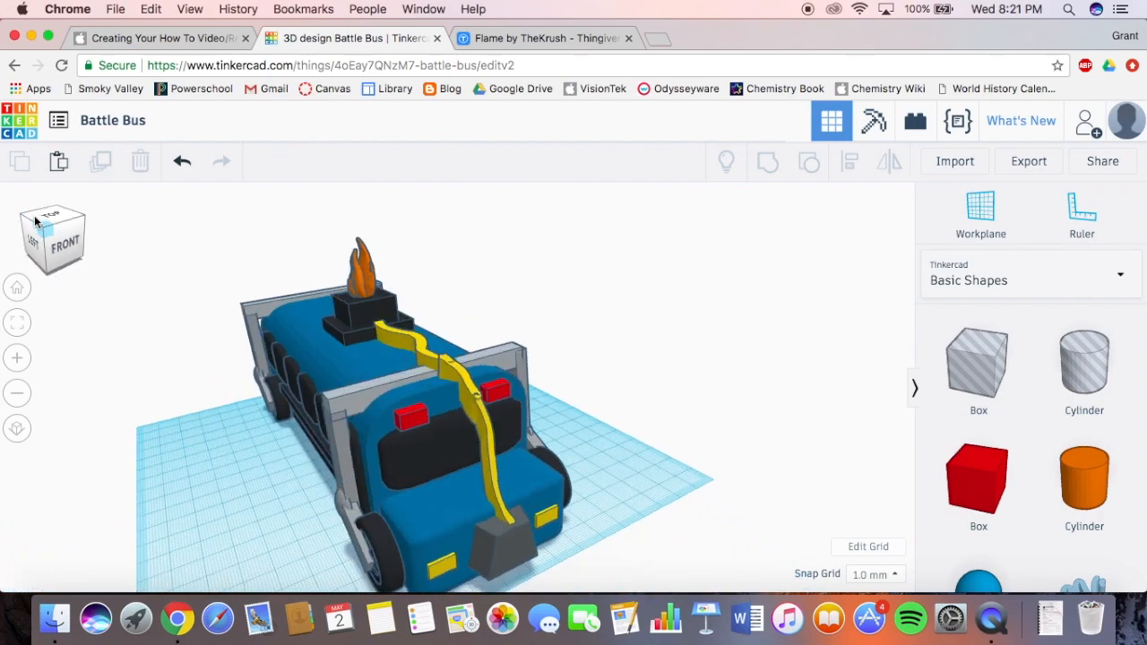
left_click(36, 247)
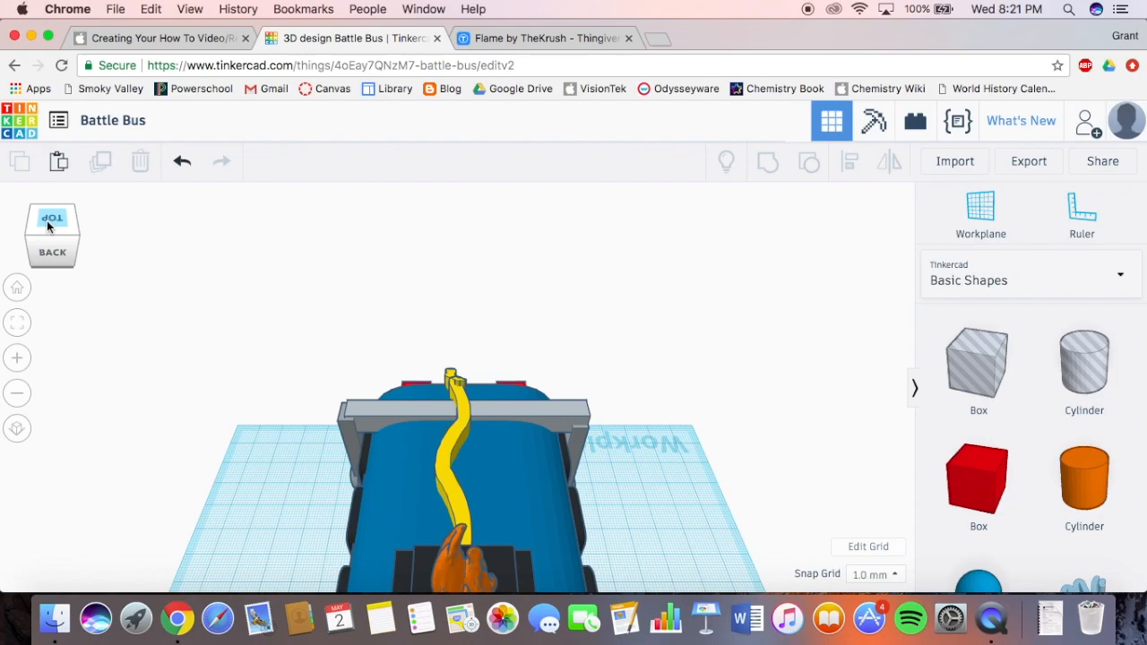
left_click(51, 218)
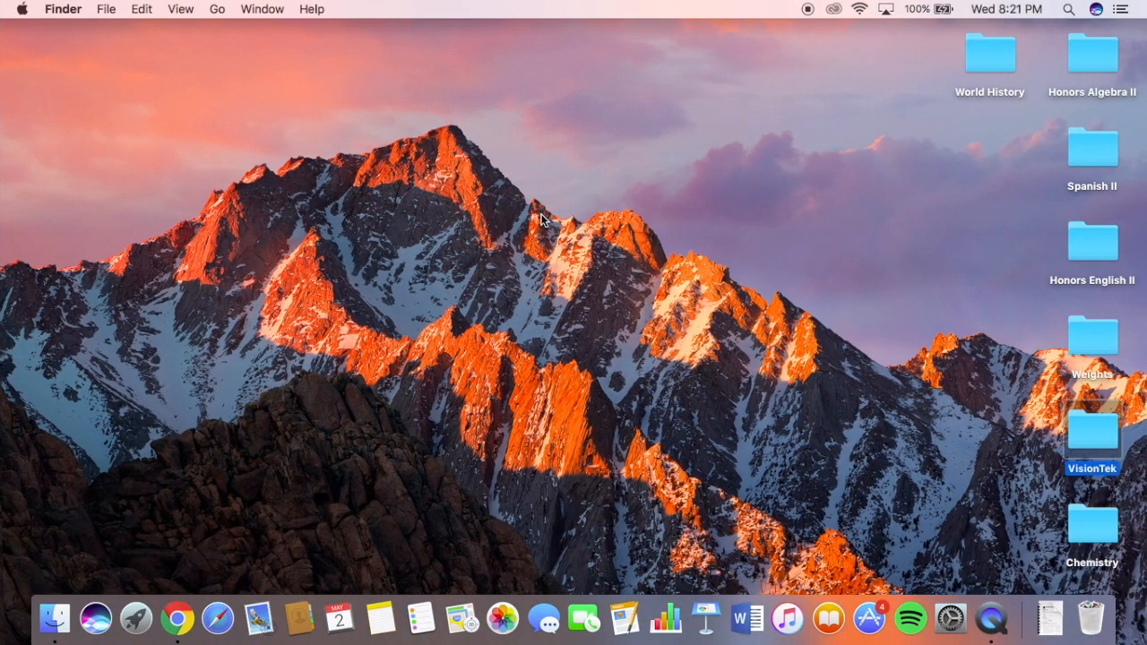
mouse_move(1064, 338)
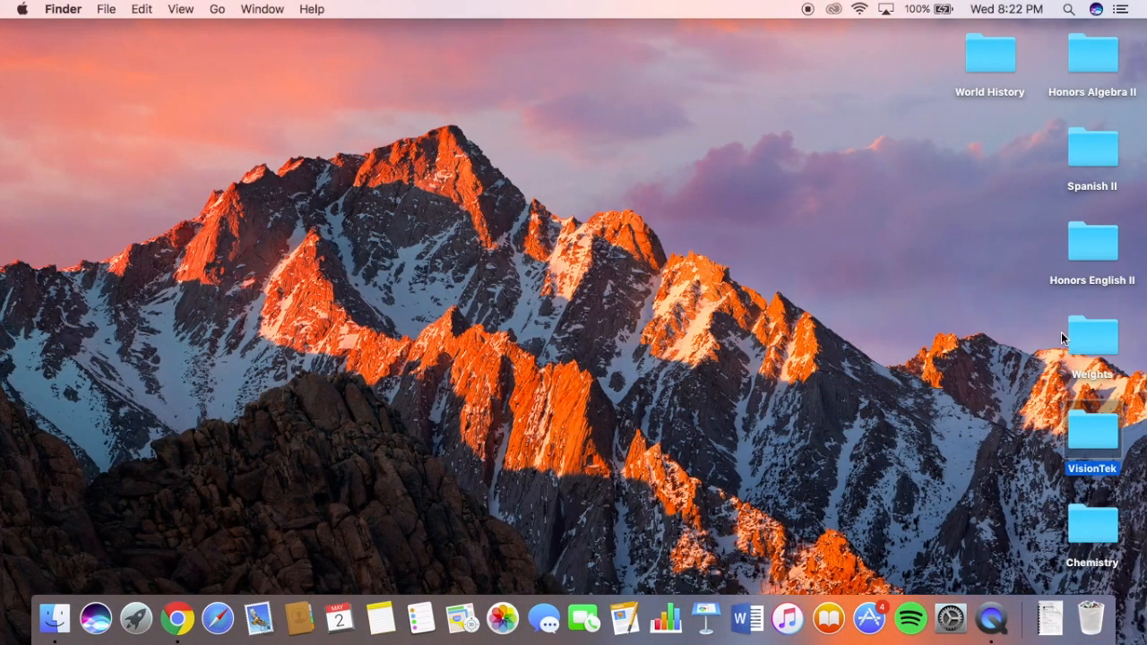
Open the VisionTek desktop folder and launch the exhaustbus screen recording.
double_click(1091, 436)
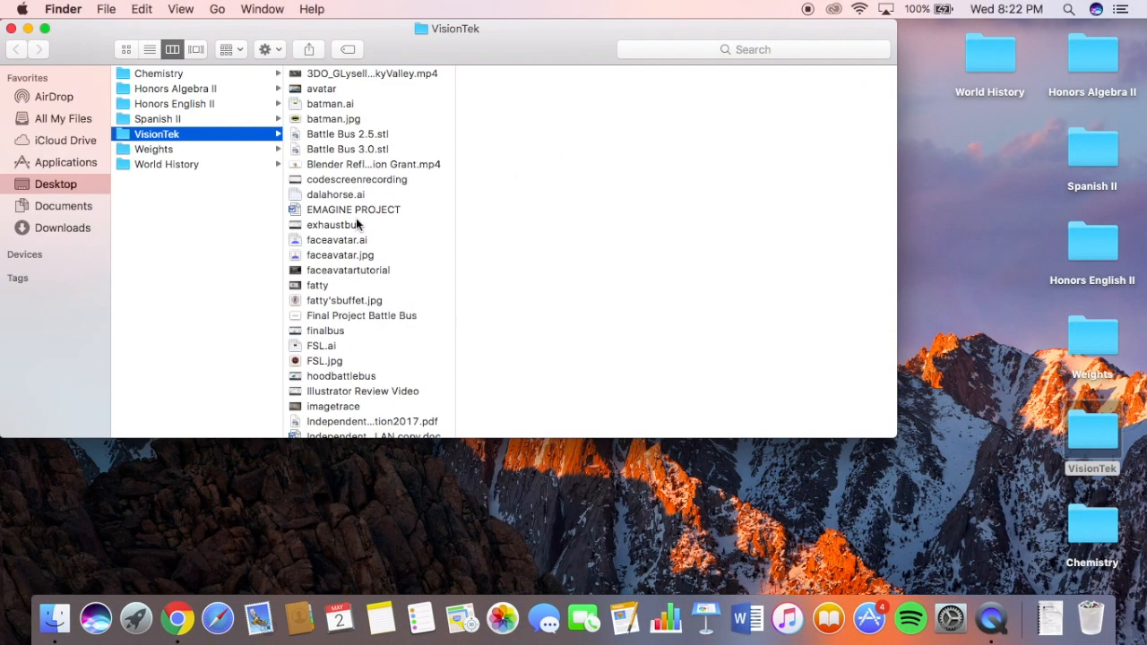
double_click(337, 226)
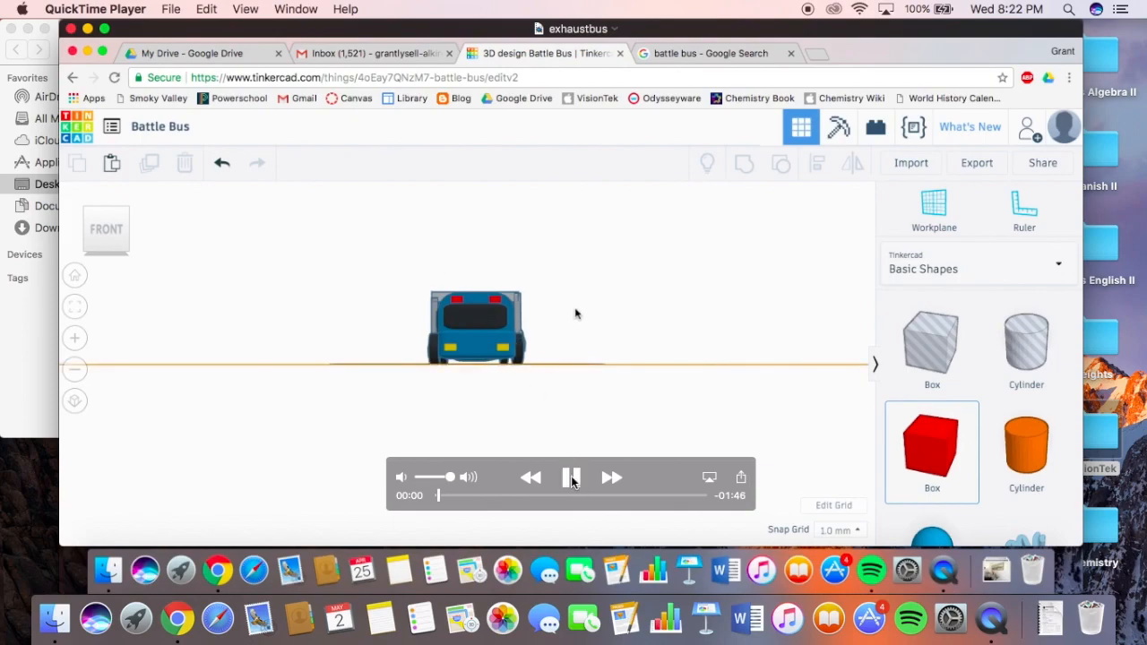
Pause and resume the exhaustbus clip, close it and scroll the VisionTek folder.
left_click(572, 477)
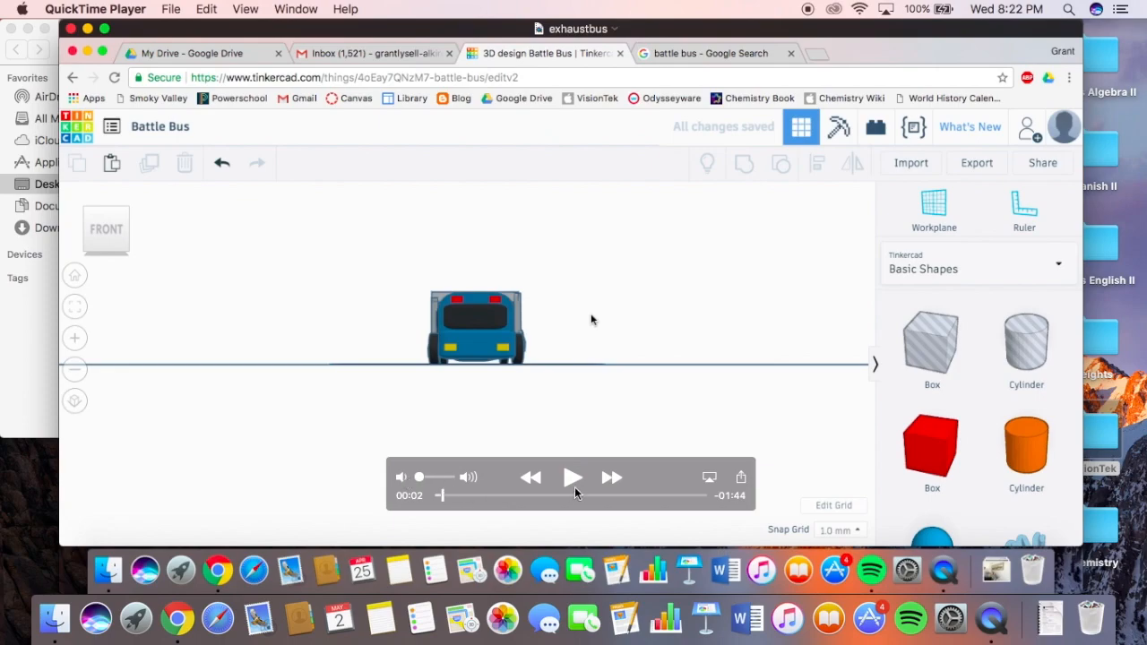
left_click(574, 476)
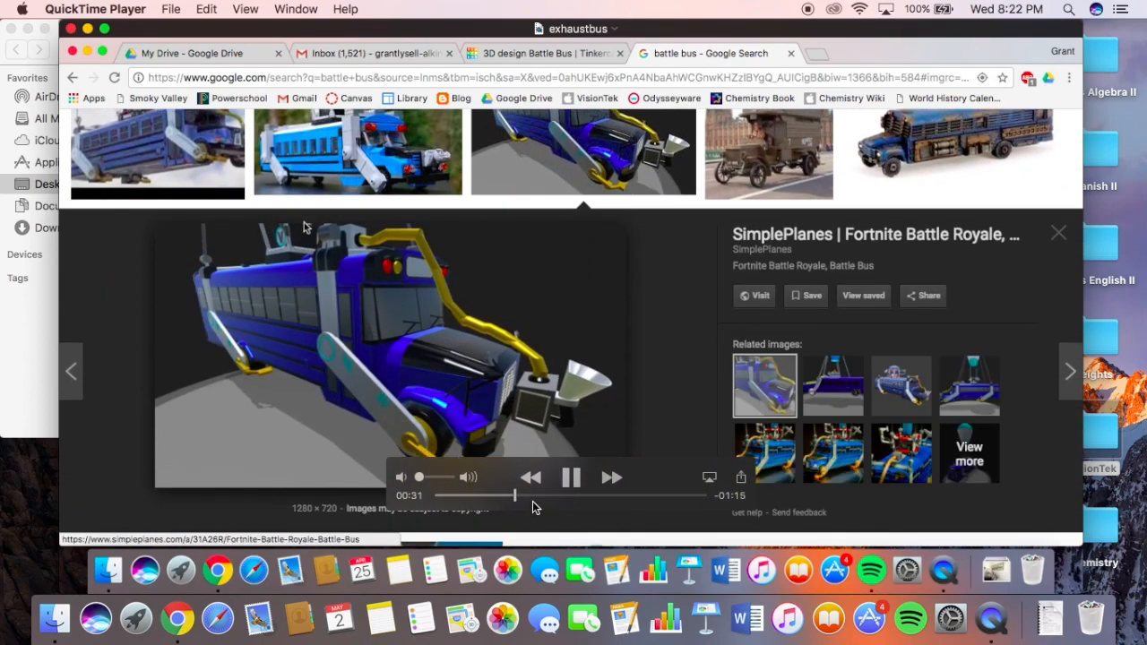
left_click(547, 54)
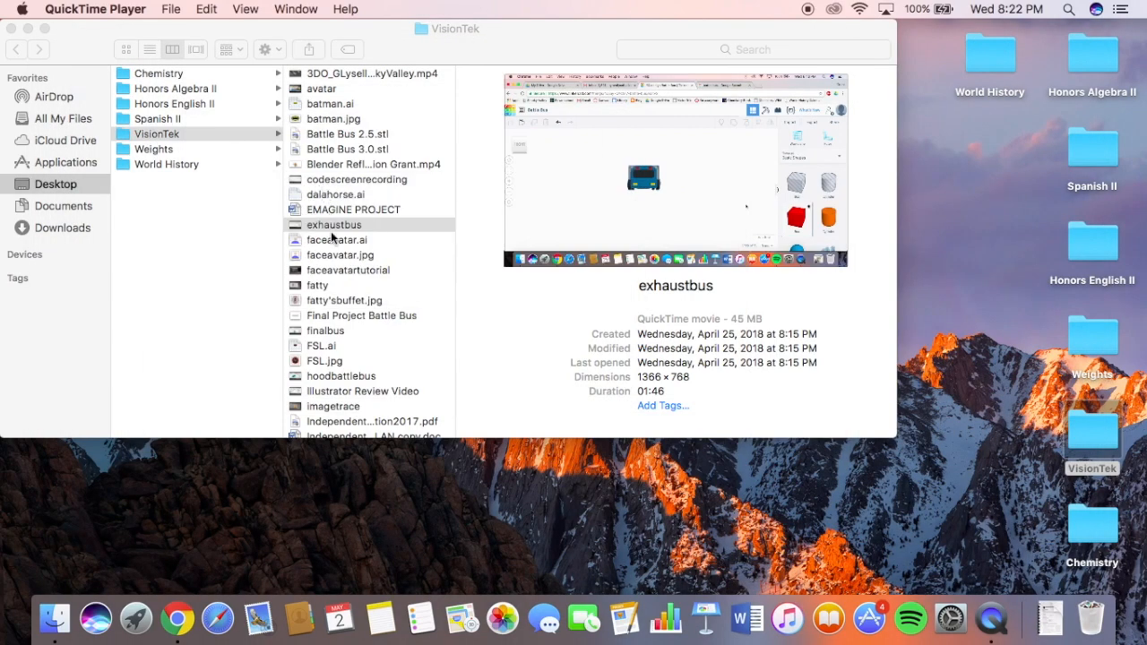
scroll("down", 3)
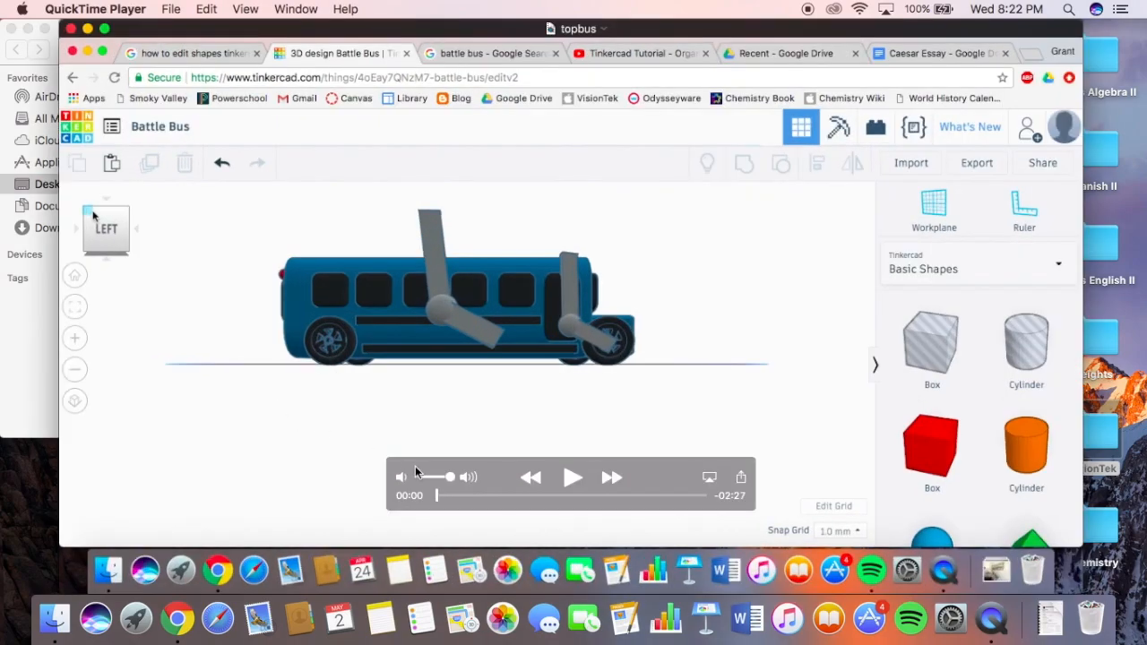
Play the topbus clip, skip ahead through it, then close back to the VisionTek folder.
left_click(573, 477)
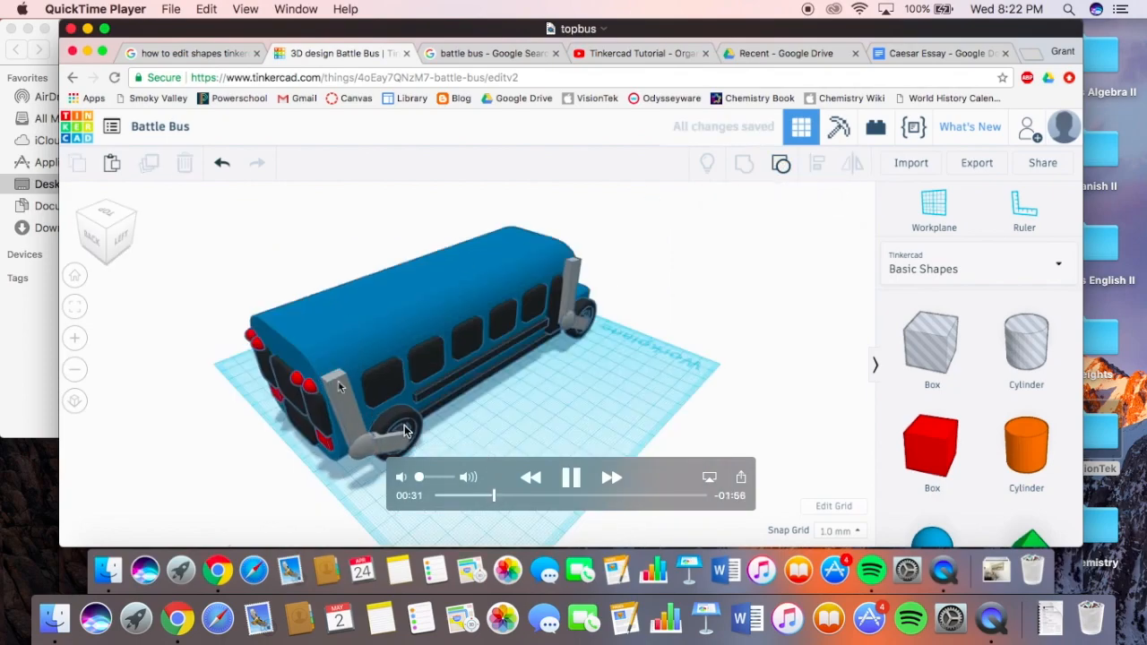
left_click(339, 385)
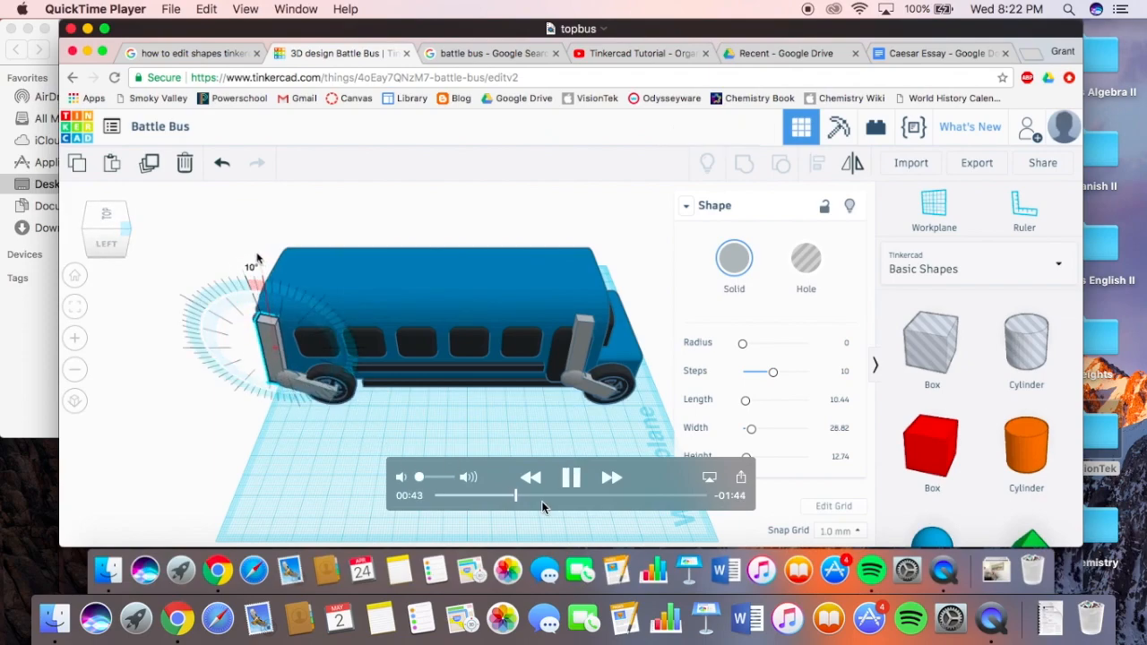
left_click_drag(516, 495, 602, 494)
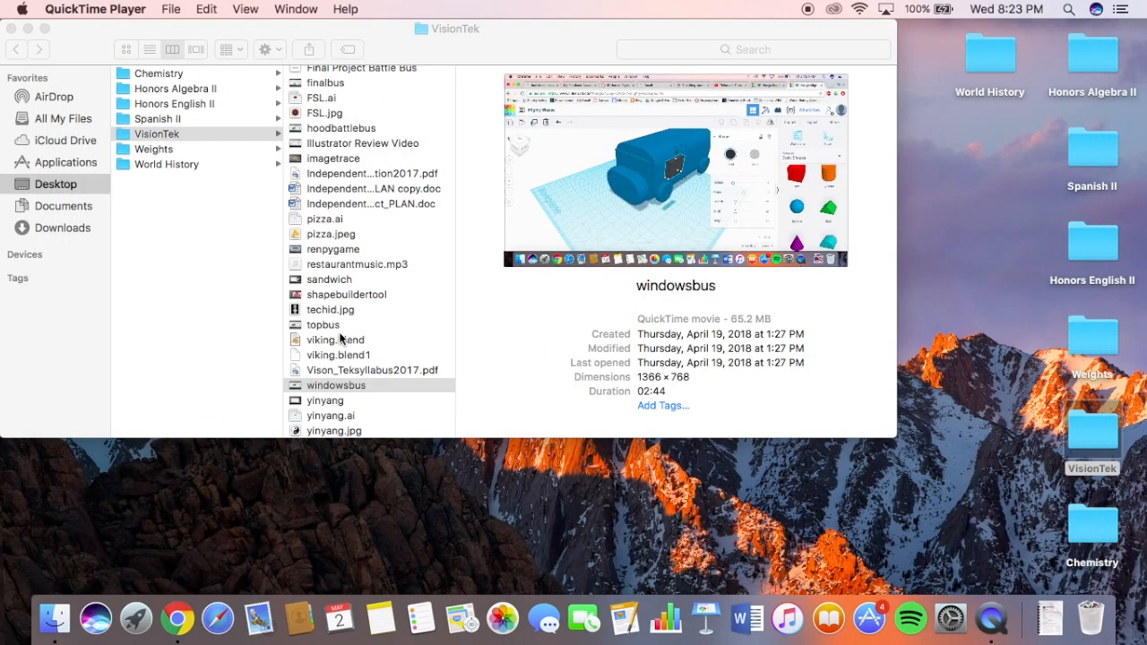
scroll("up", 3)
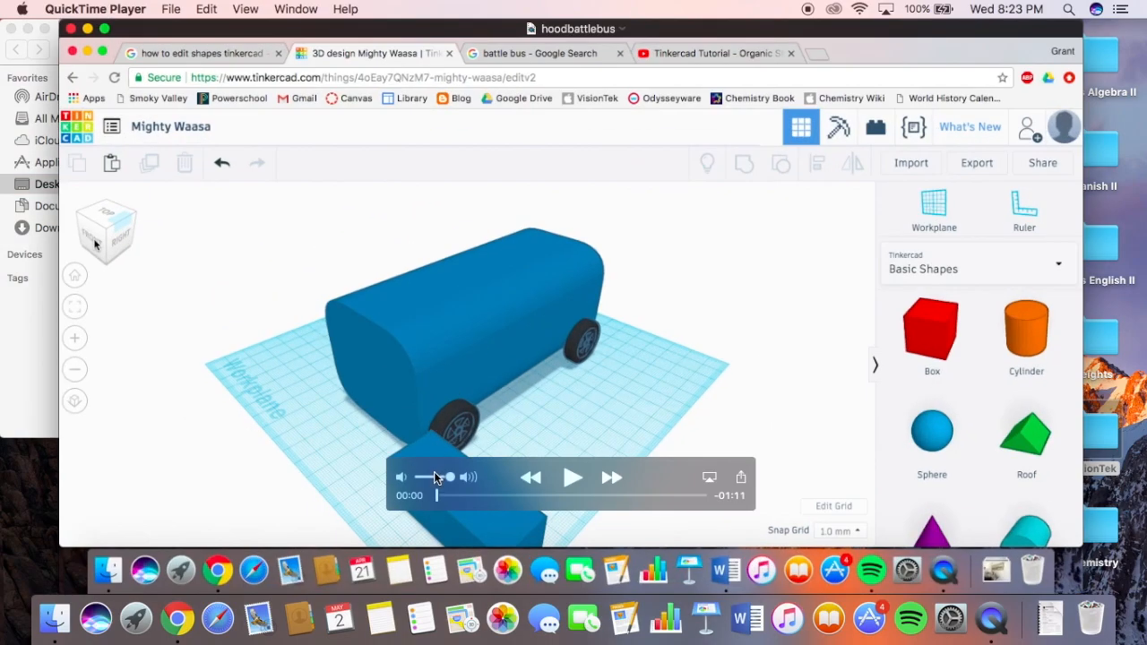
Play the hoodbattlebus body-rounding clip and scrub the playhead ahead to its end.
left_click(573, 477)
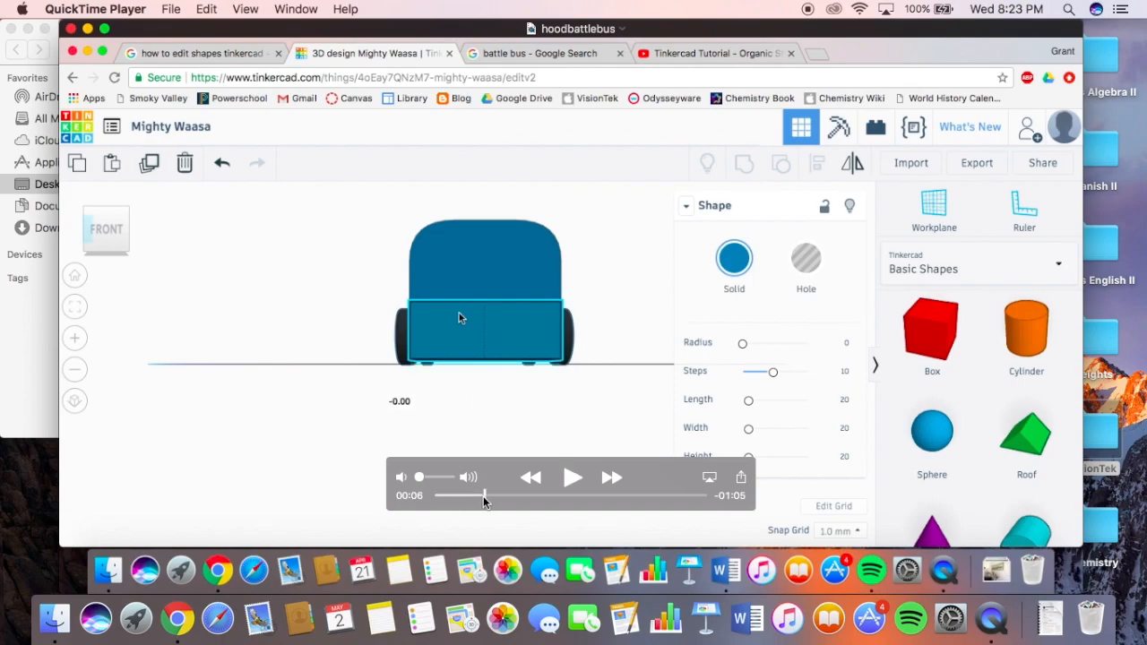
left_click_drag(741, 344, 756, 344)
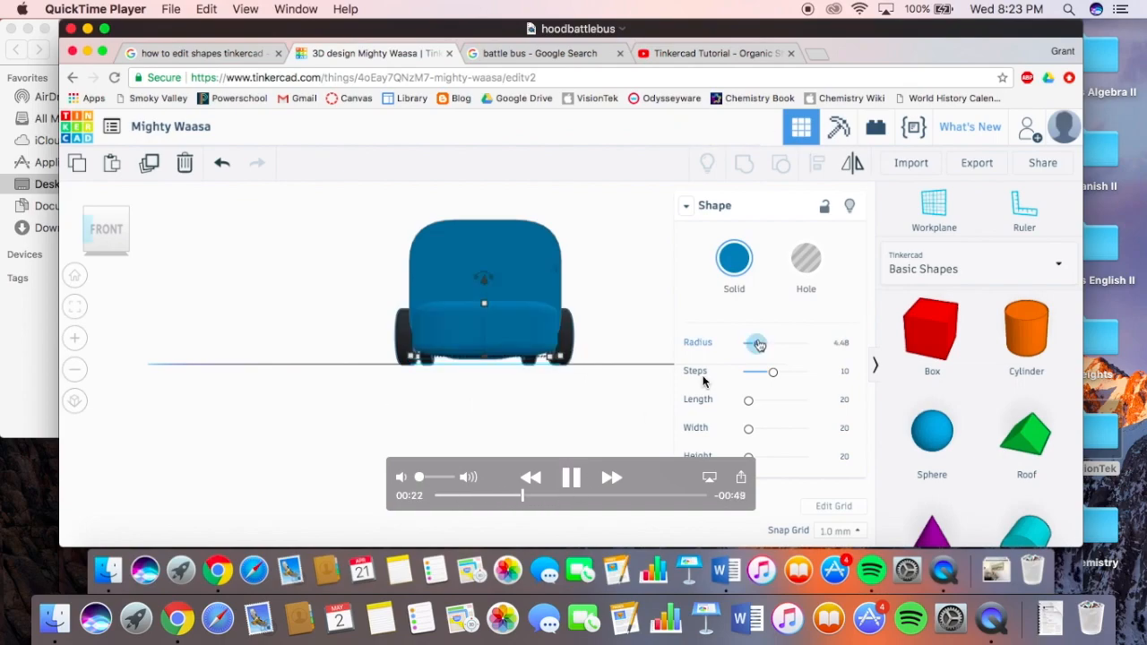
left_click_drag(756, 344, 749, 344)
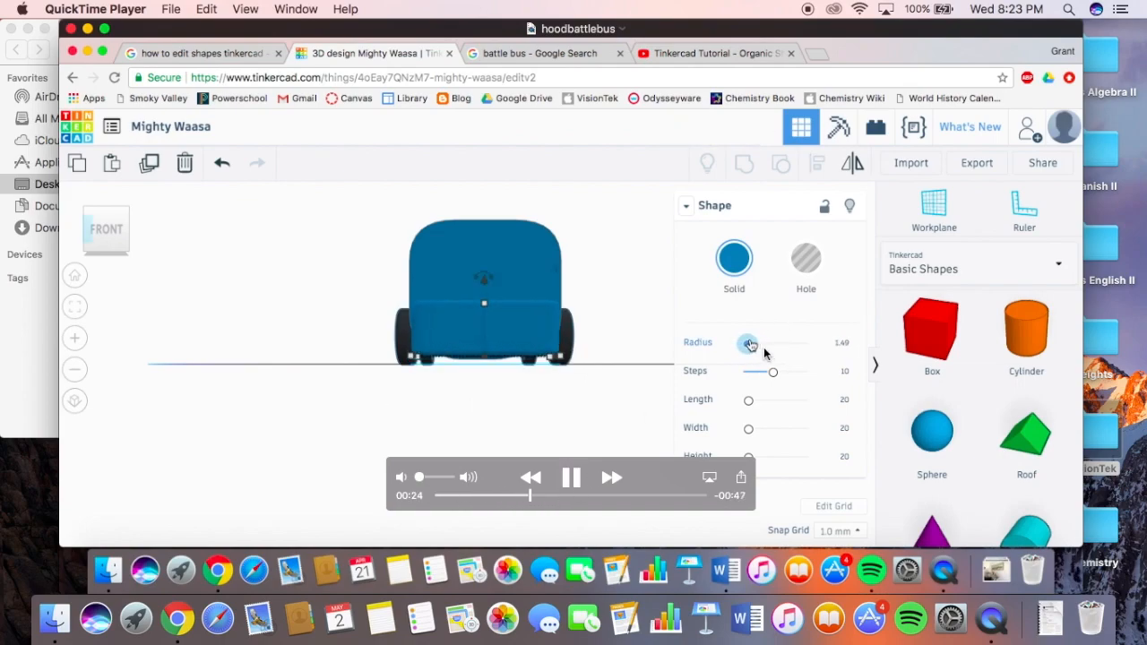
left_click_drag(749, 344, 752, 344)
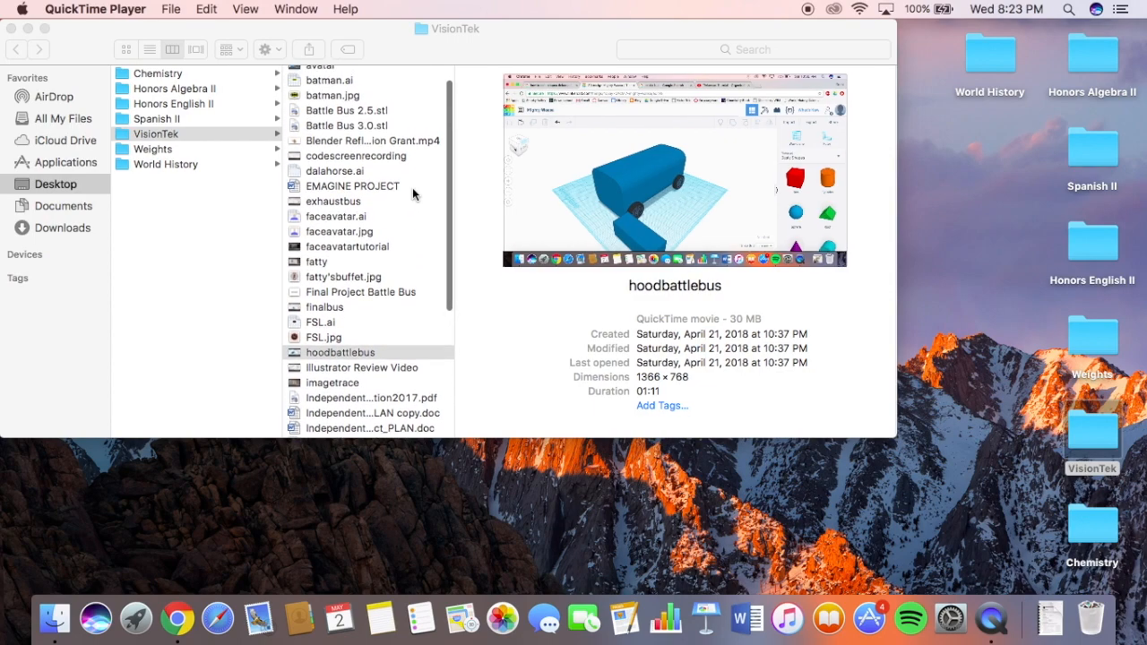
Leave the VisionTek folder and bring the Tinkercad Battle Bus window back on screen.
scroll("down", 3)
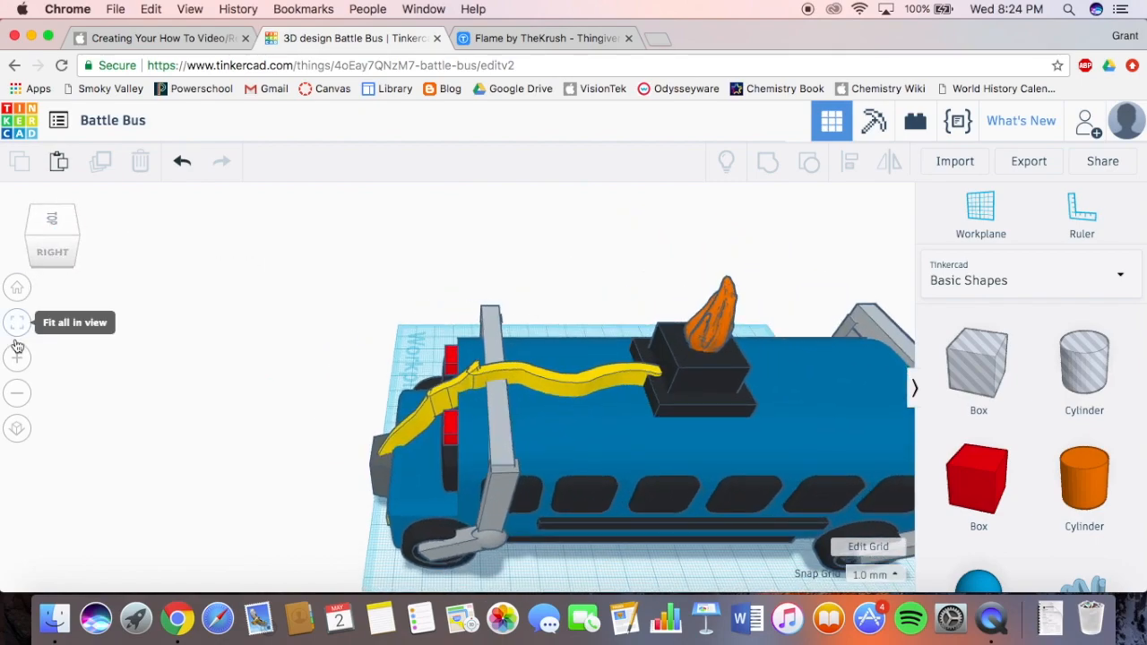
Fit the whole Battle Bus with its flame in view, then look down on it from the top.
left_click(16, 322)
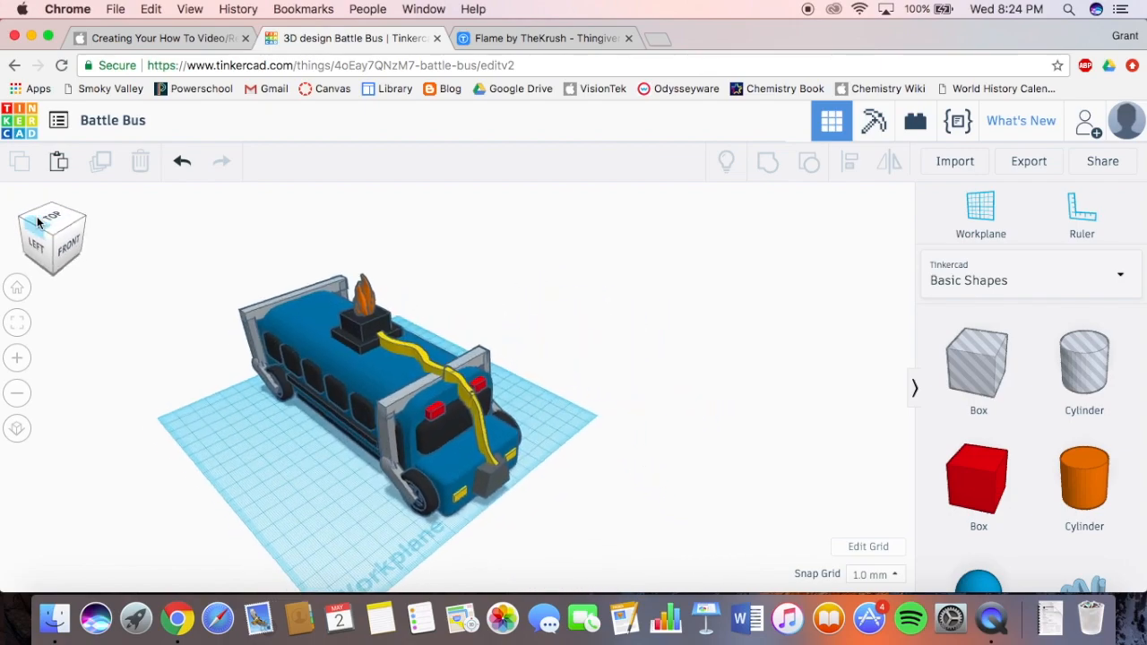
left_click(50, 219)
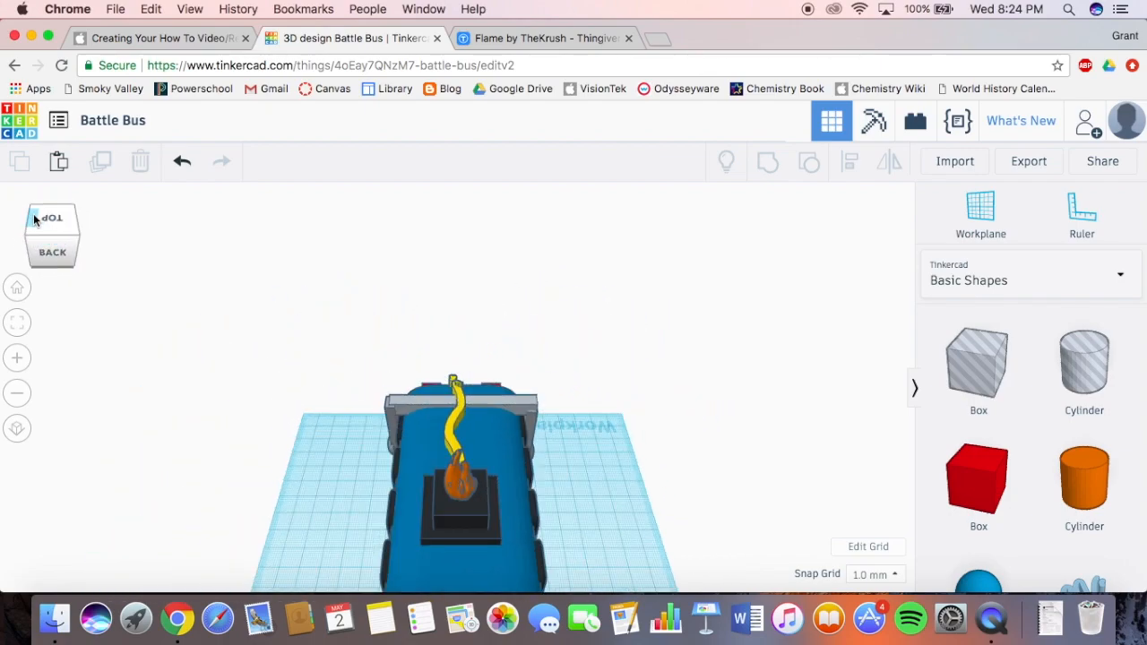